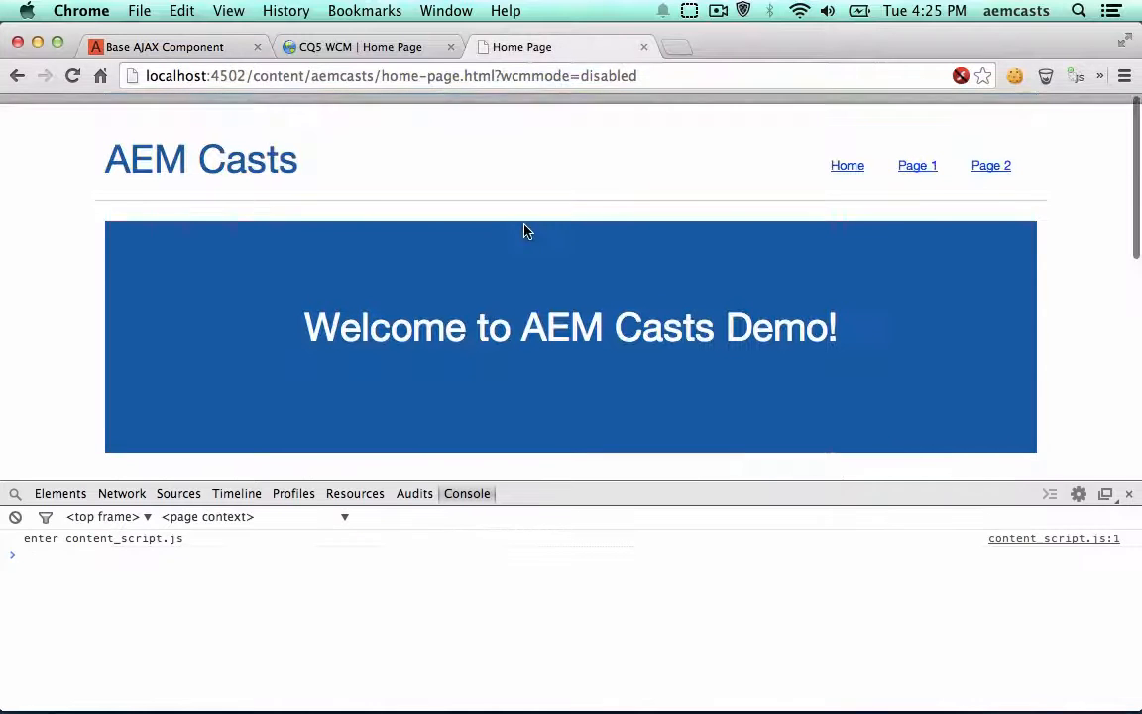
- Expand the sidebar question 'What is the meaning of life?' to load its answer, then collapse it
scroll(down, 3)
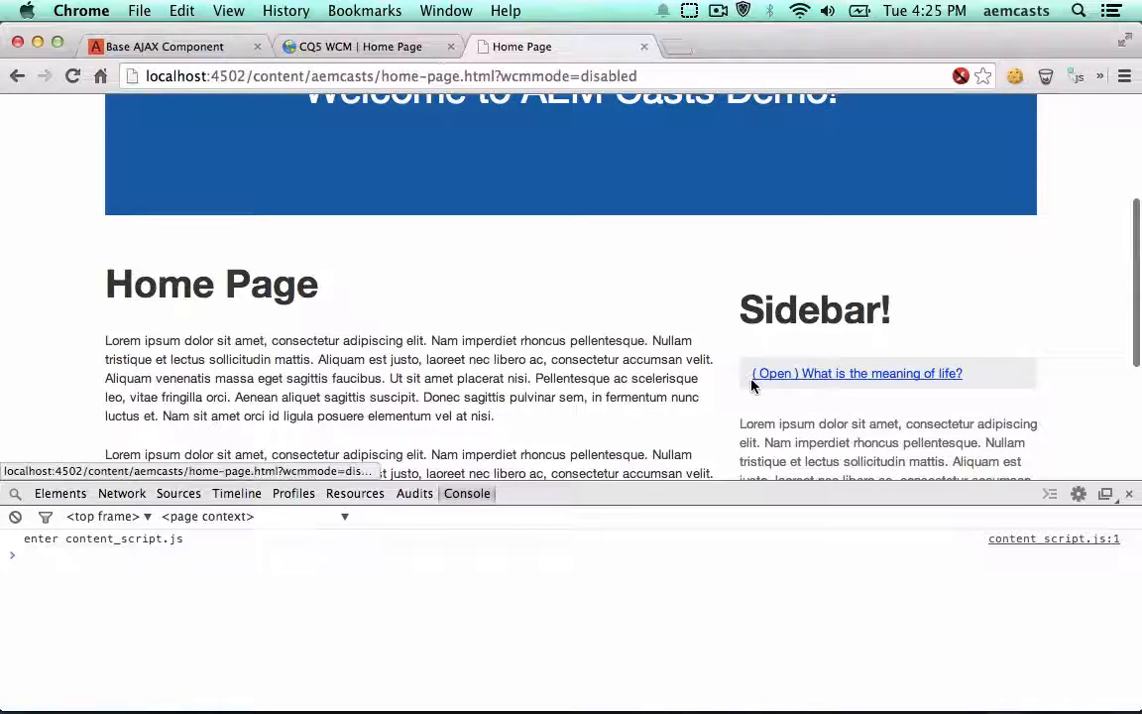
click(857, 373)
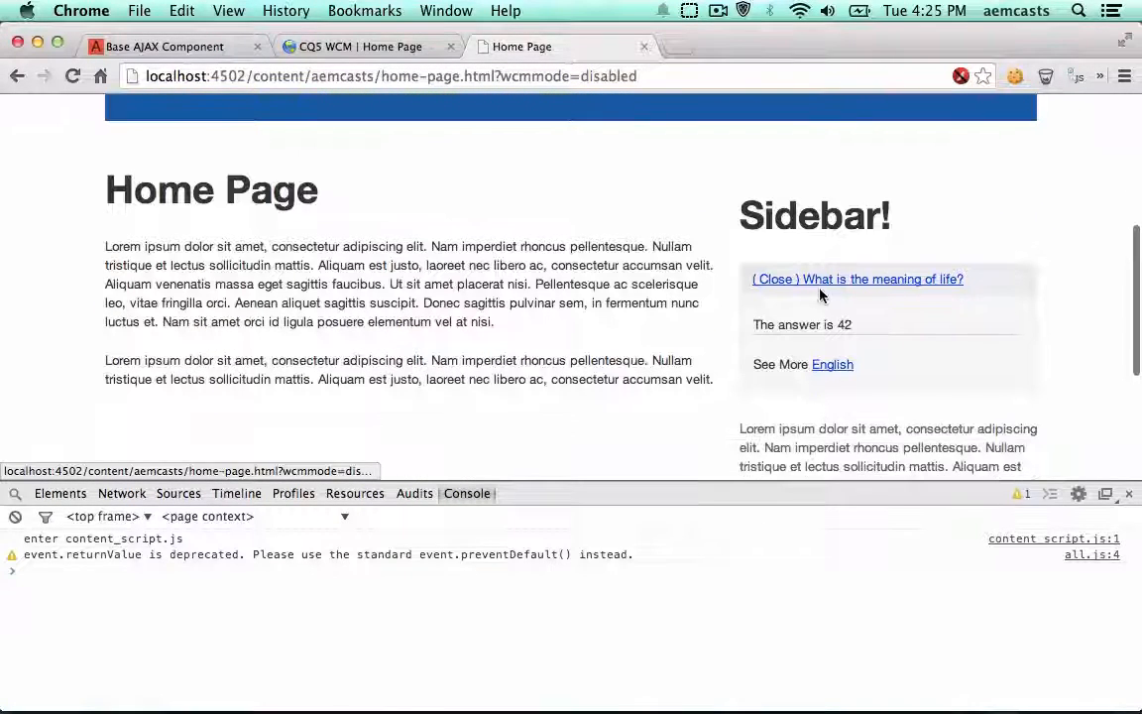
click(857, 277)
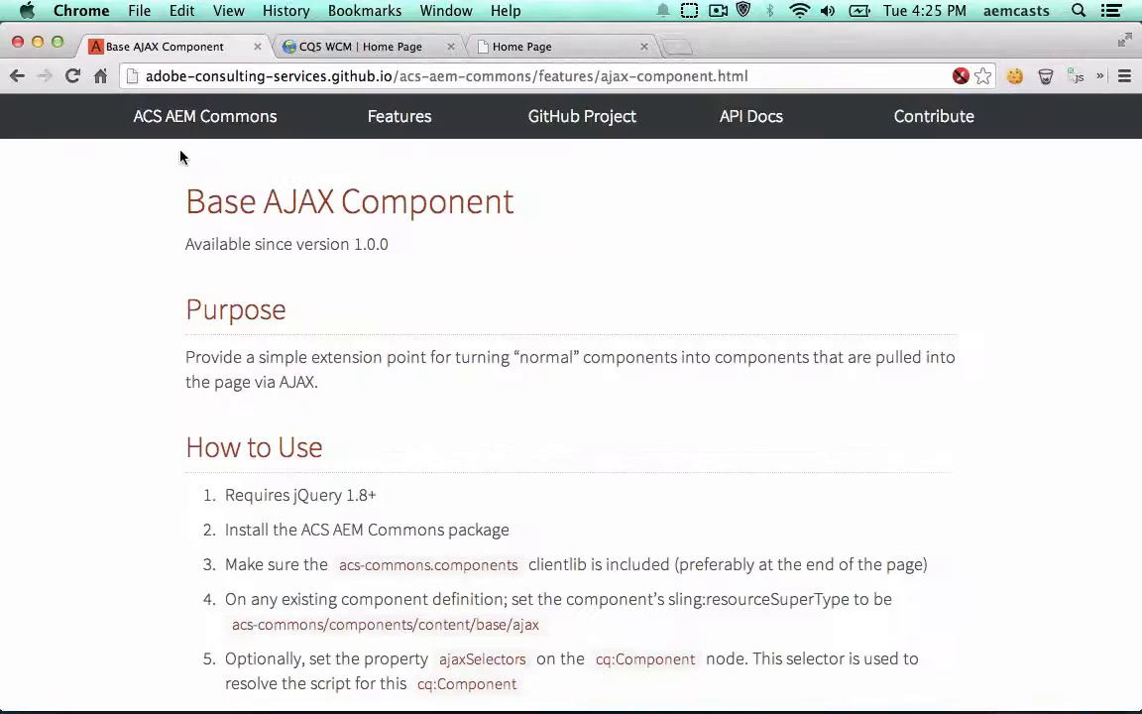
mouse_move(582, 115)
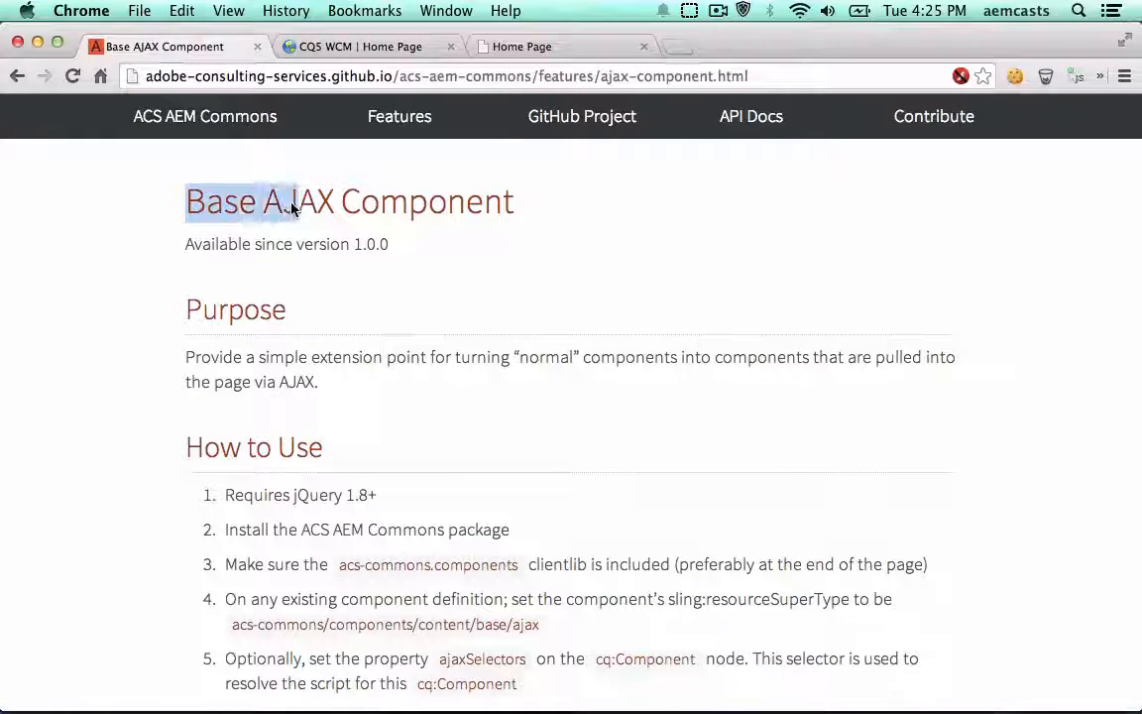
scroll(down, 3)
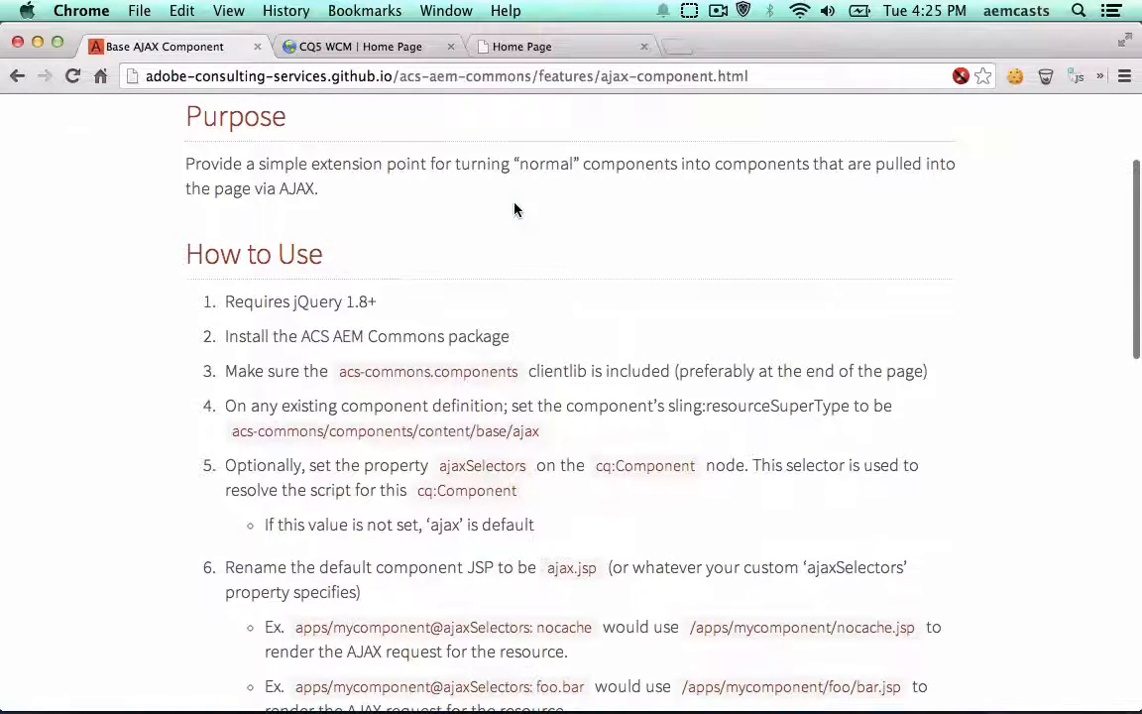
mouse_move(228, 309)
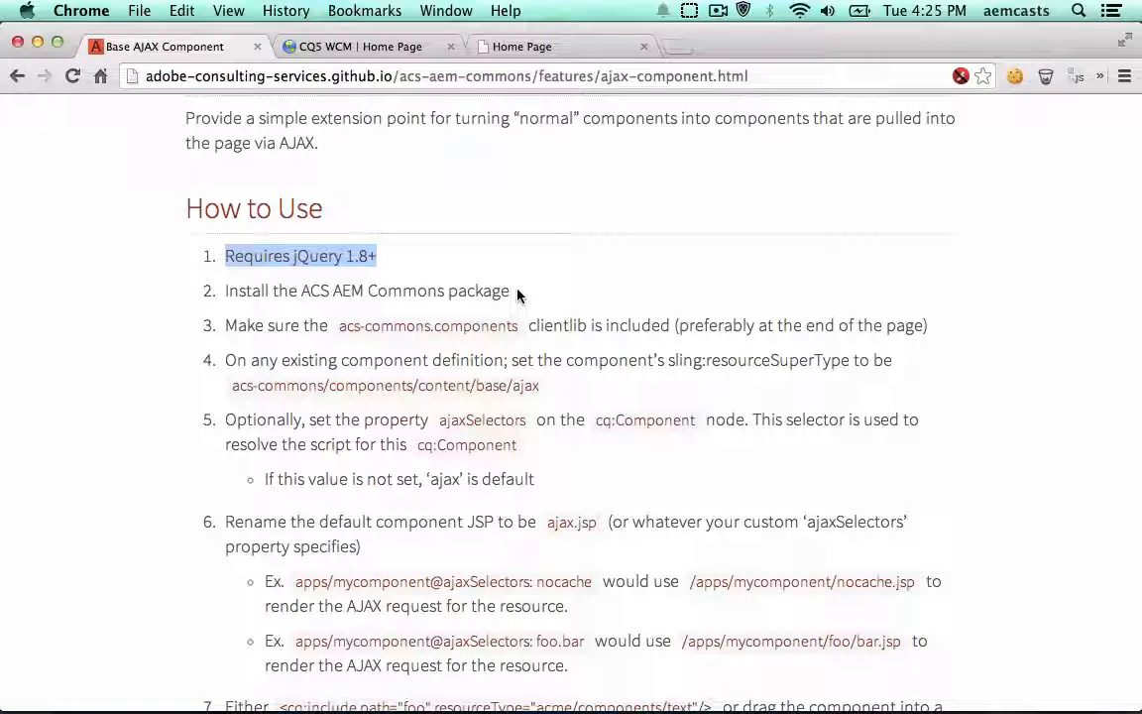
mouse_move(363, 301)
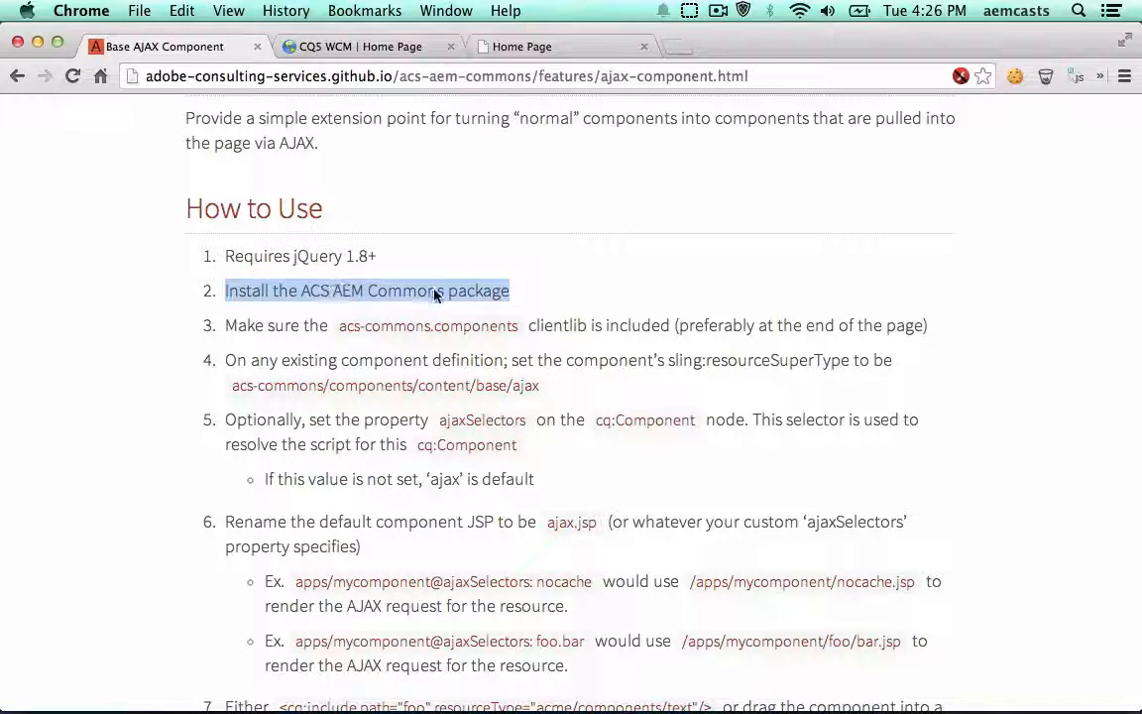
double_click(478, 289)
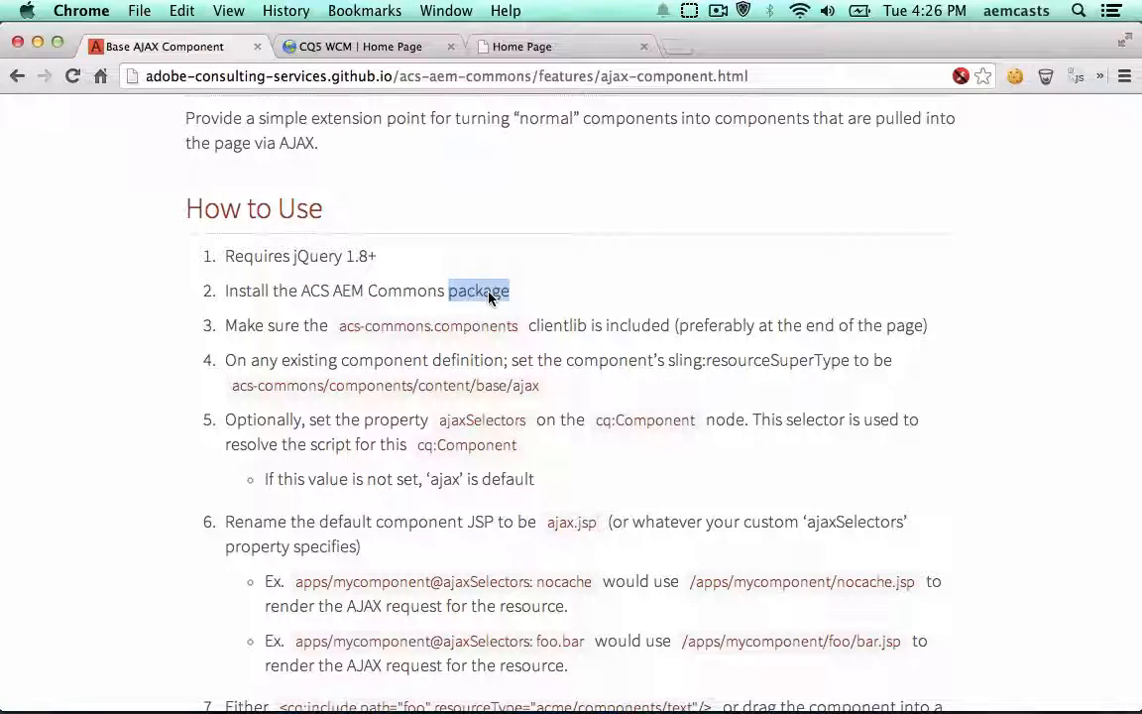
mouse_move(535, 265)
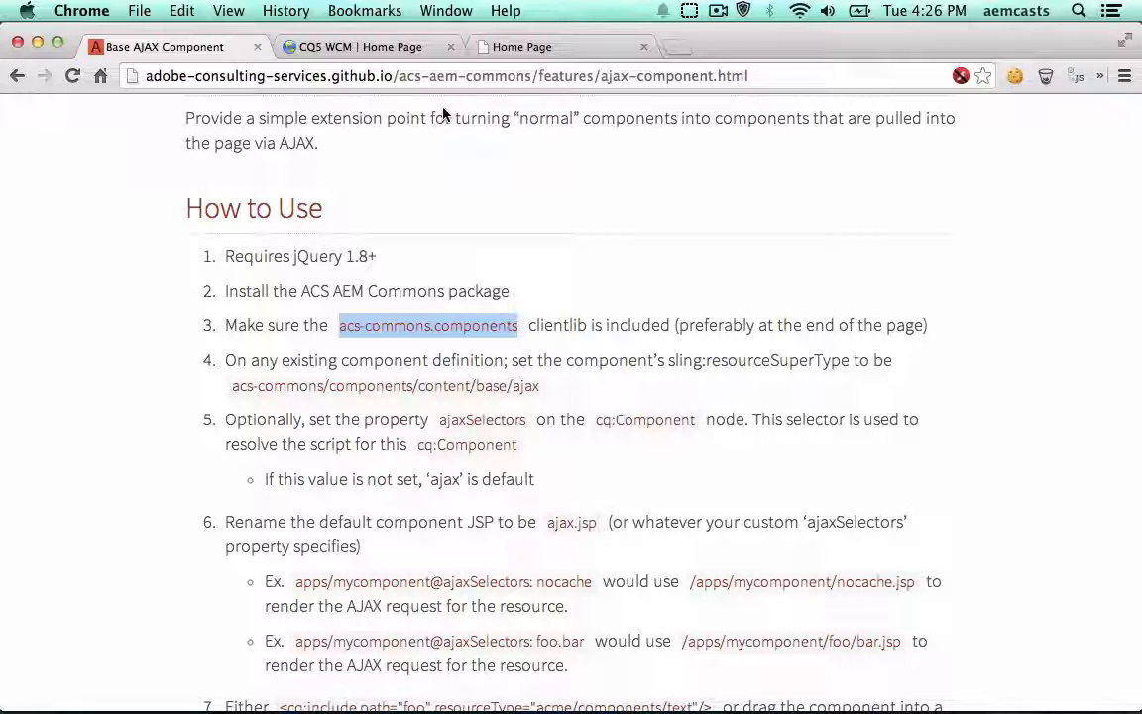
mouse_move(386, 341)
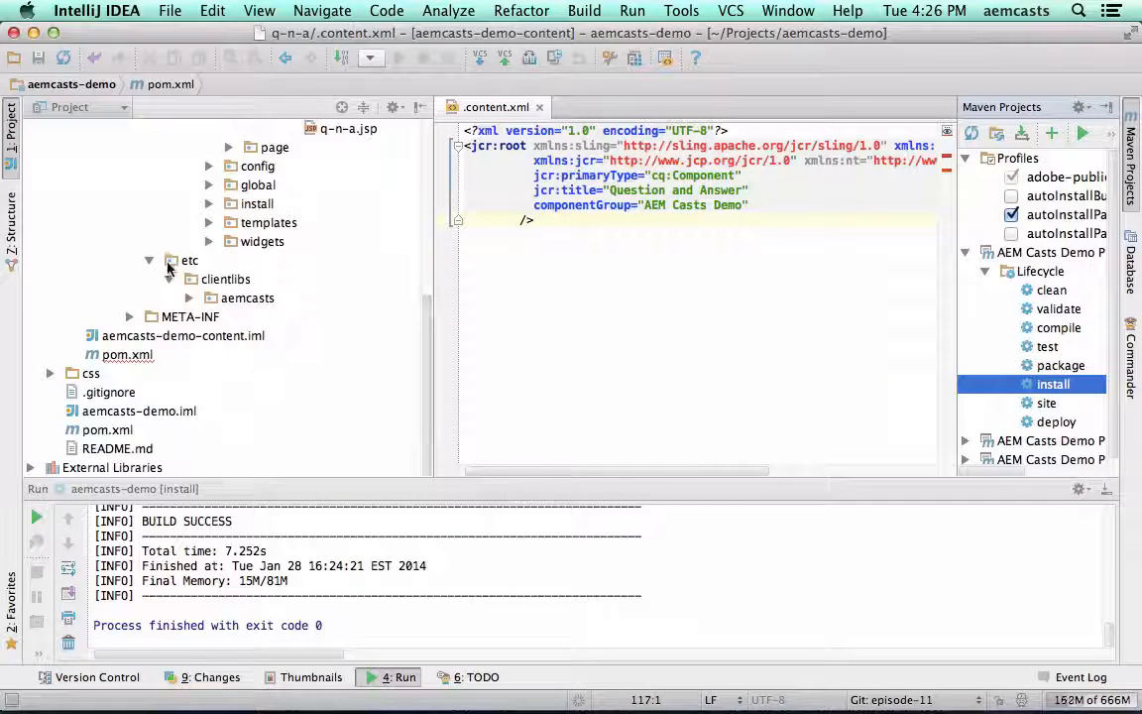
- Open etc/clientlibs/aemcasts/demo/all/.content.xml embedding acs-commons.components
click(190, 297)
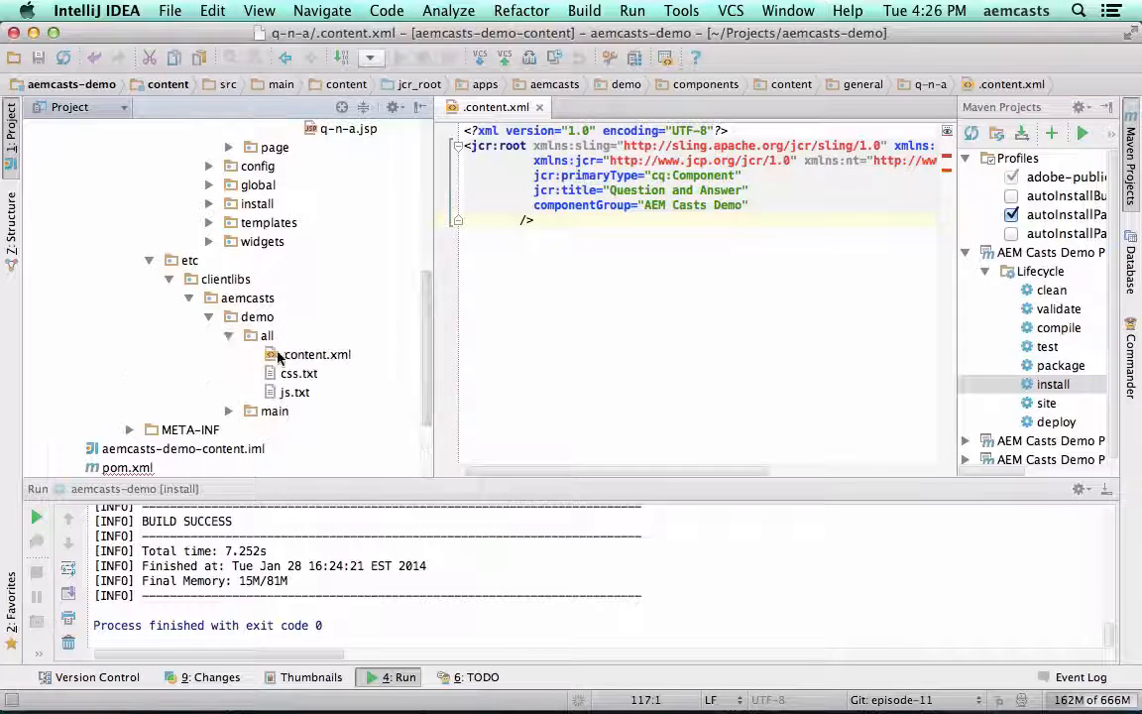
double_click(315, 353)
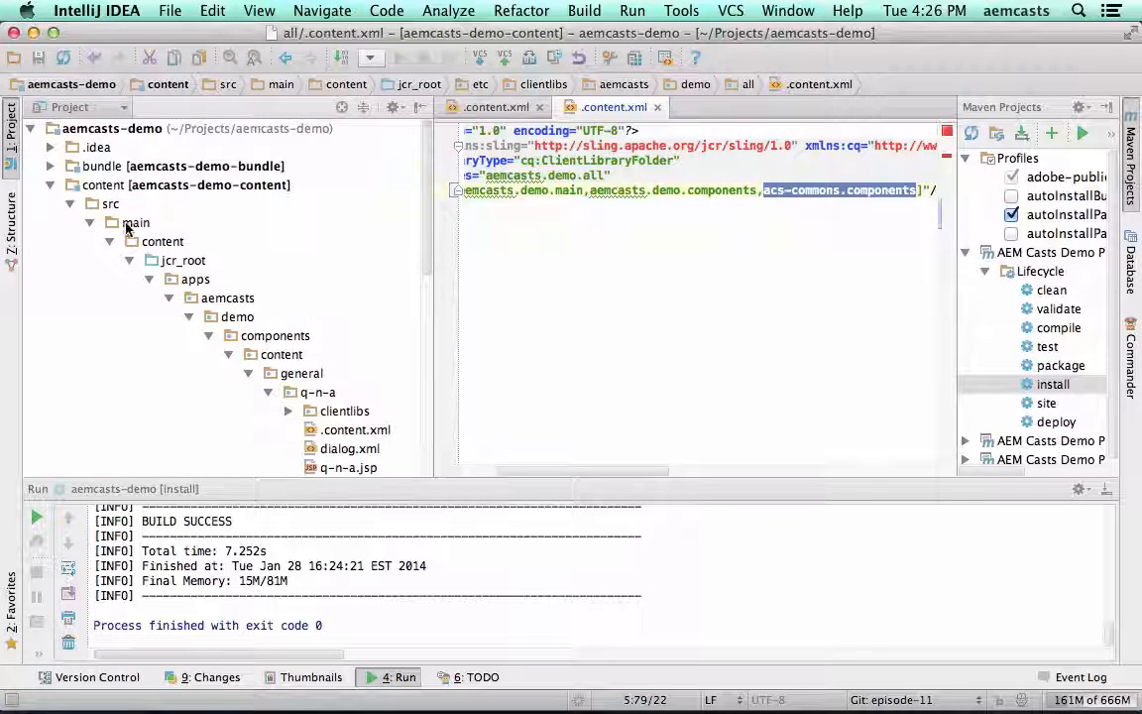
- Add sling:resourceSuperType="acs-commons/components/content/base/ajax" to q-n-a/.content.xml
scroll(down, 3)
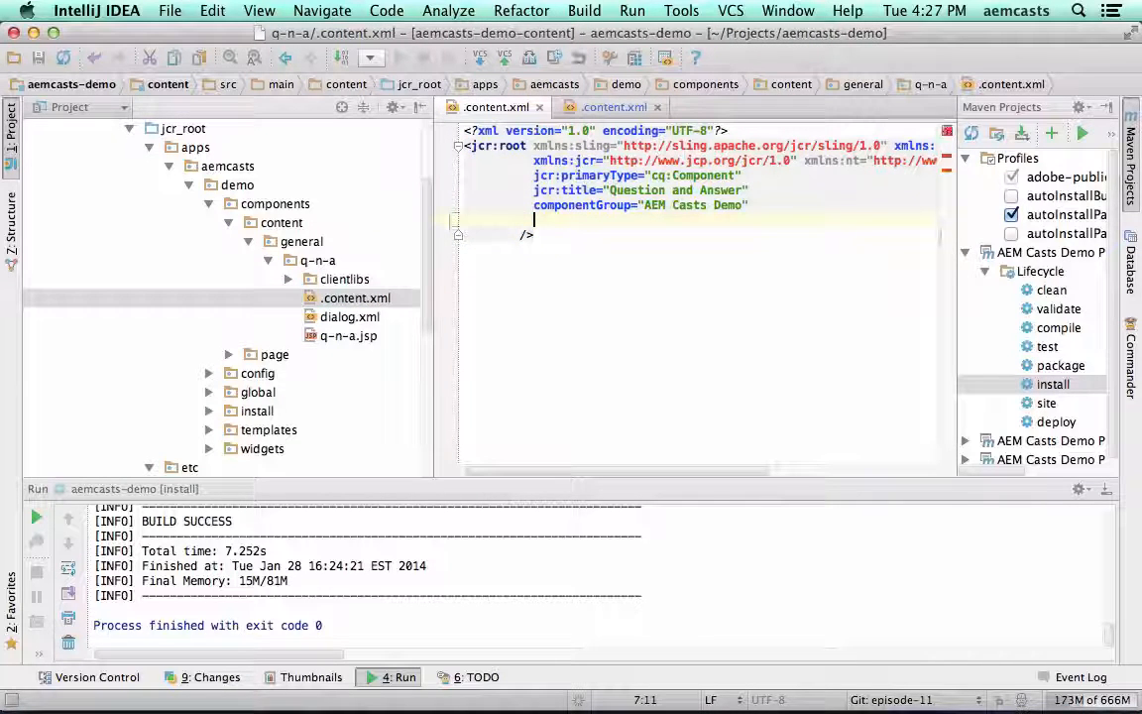
text(sling:resourceSuperType=")
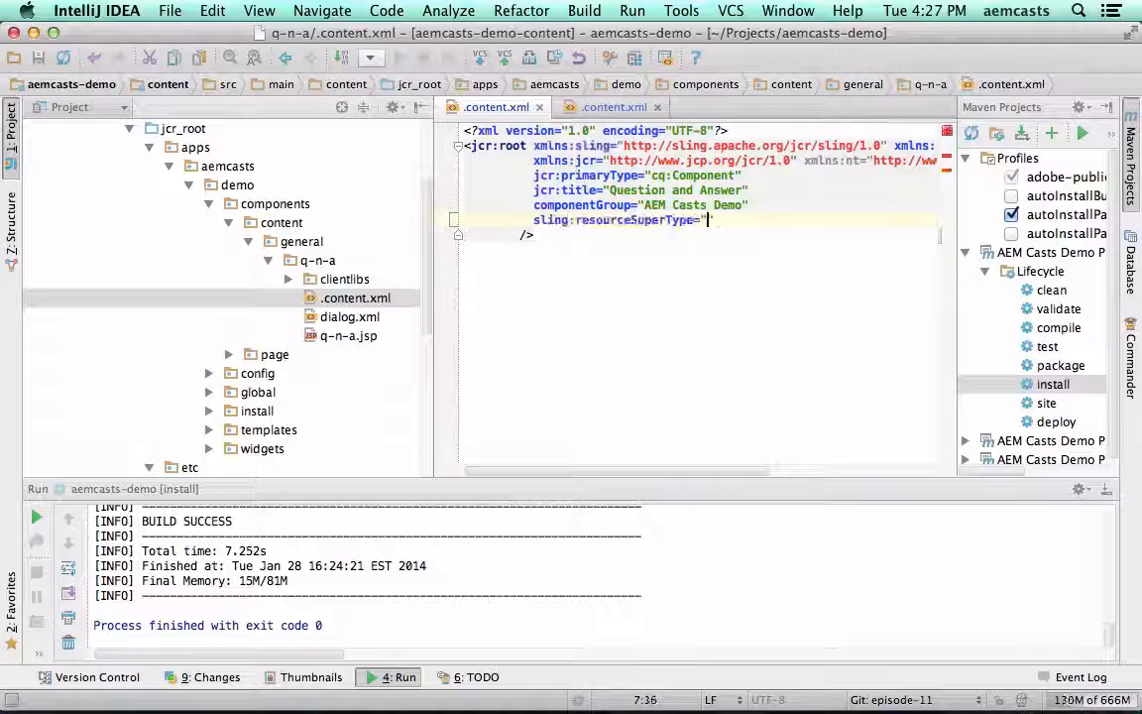
text(acs-commons/components/content/base/ajax)
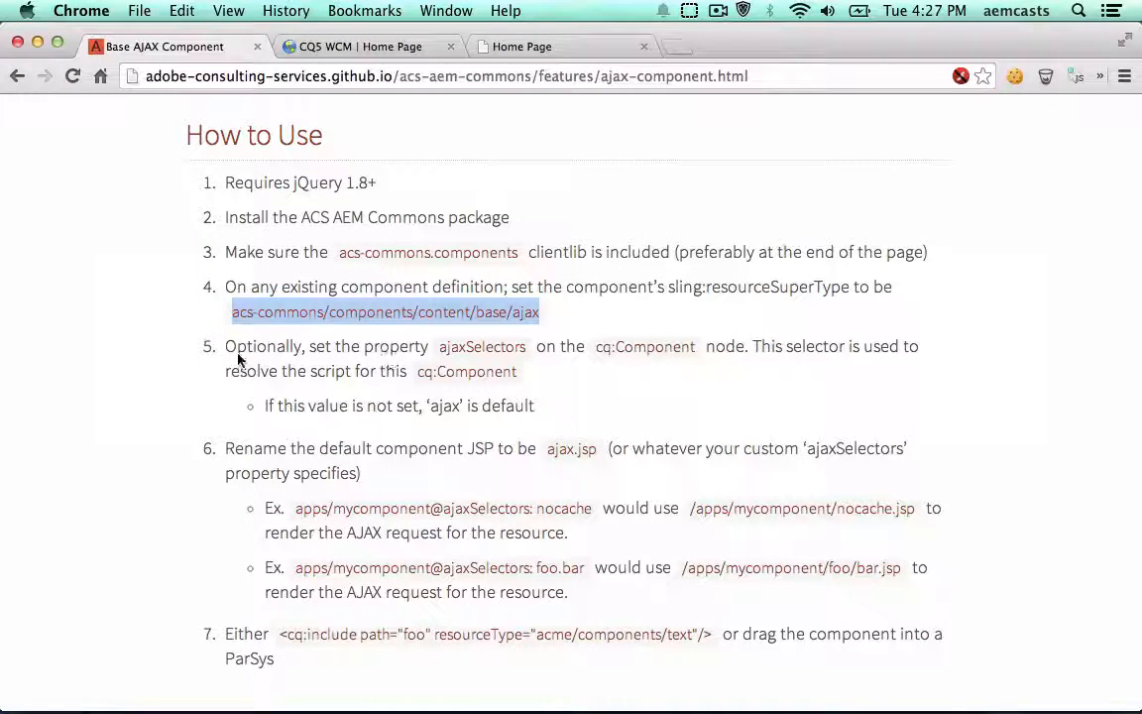
drag(226, 345, 536, 405)
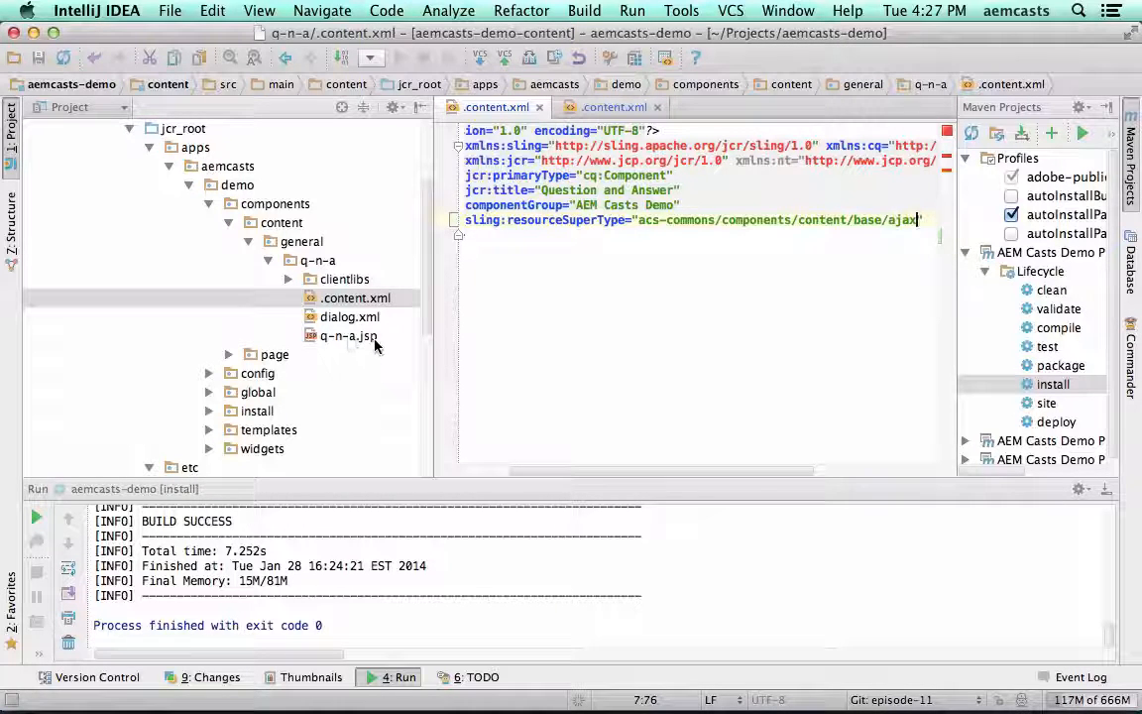
click(349, 336)
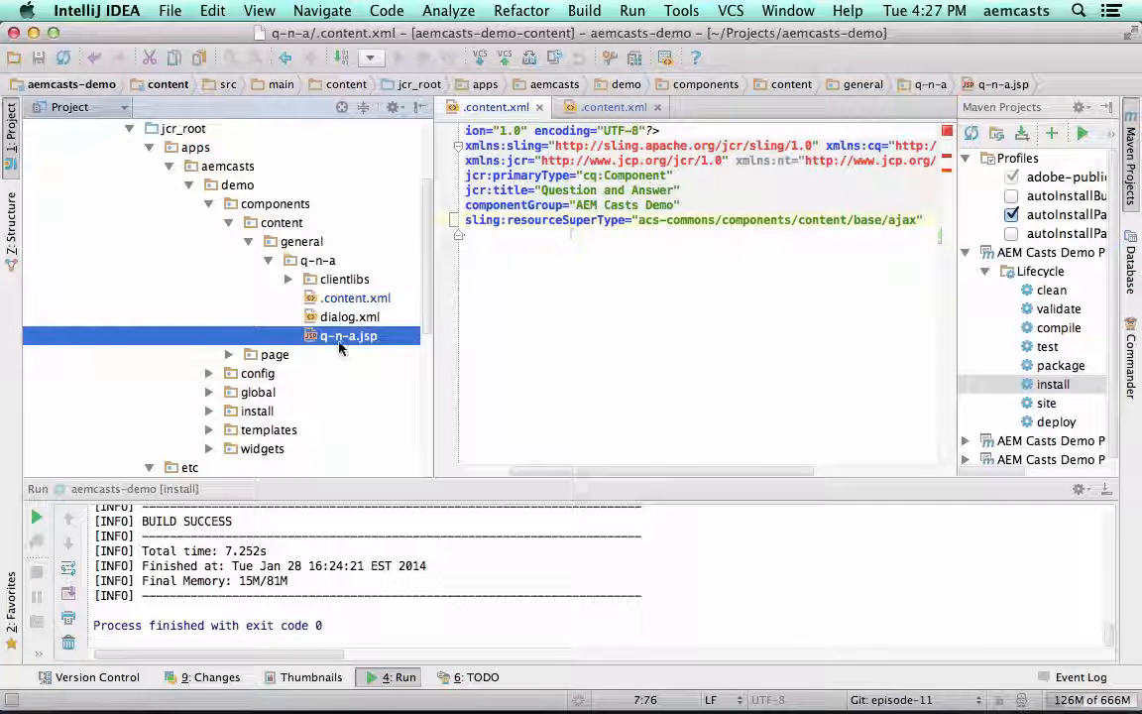
- Rename q-n-a.jsp to ajax.jsp via Refactor > Rename
right_click(347, 335)
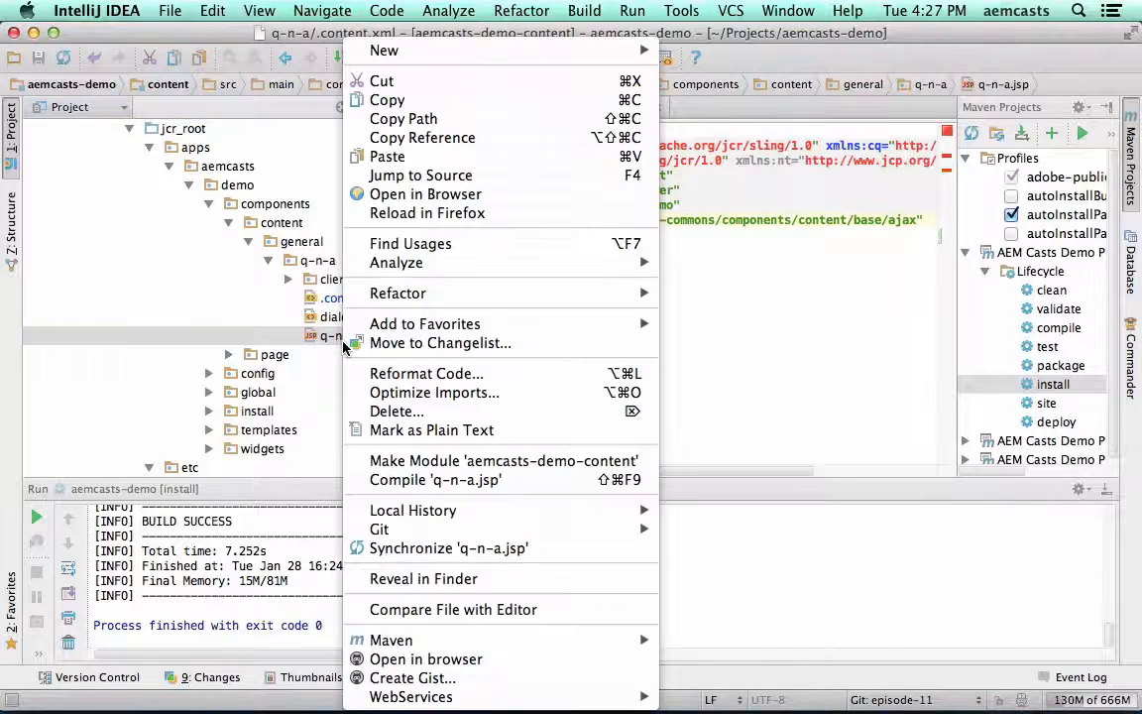
mouse_move(396, 293)
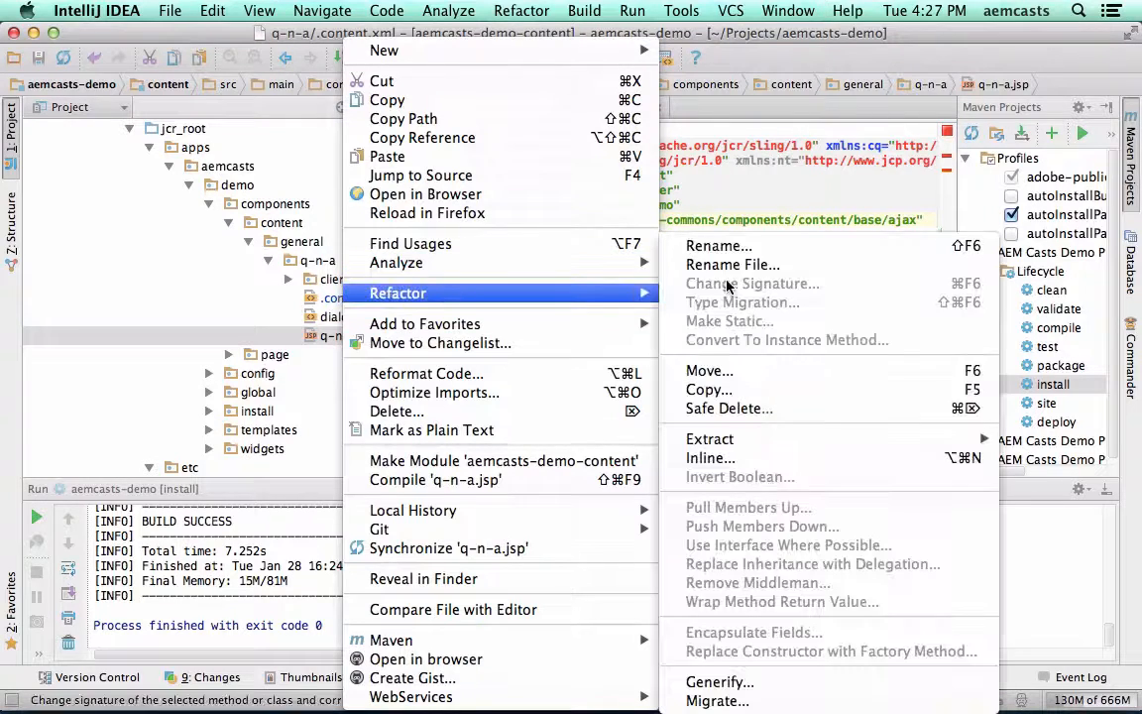
click(734, 266)
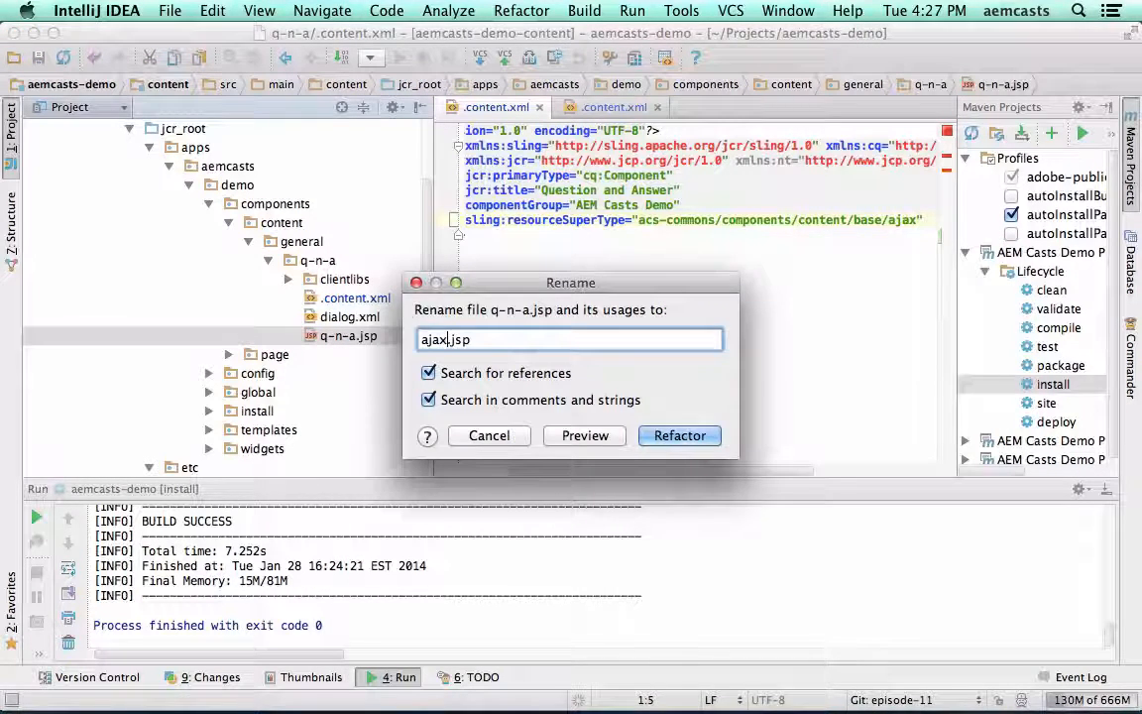
click(678, 437)
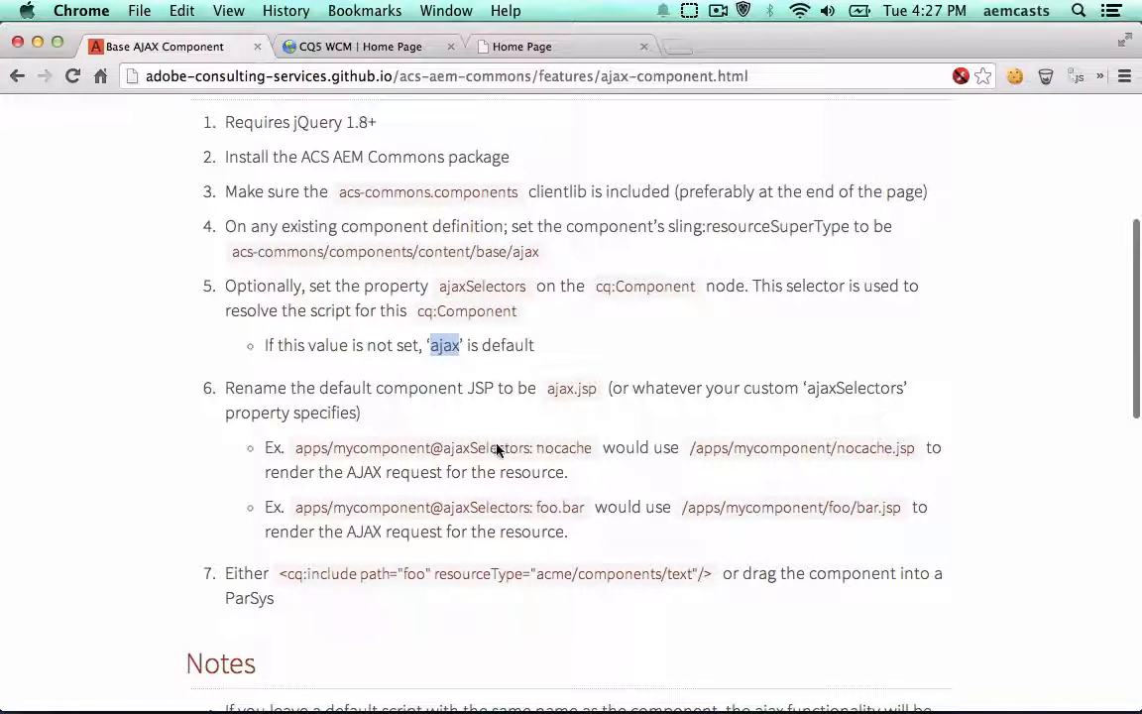
double_click(487, 448)
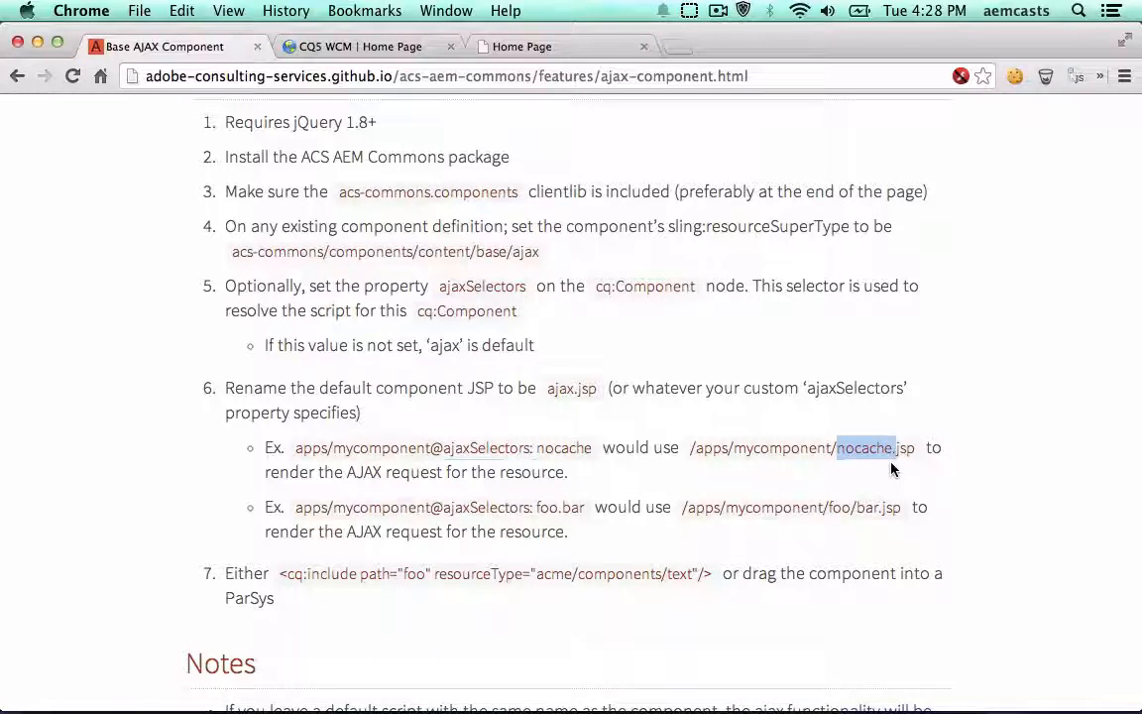
scroll(down, 3)
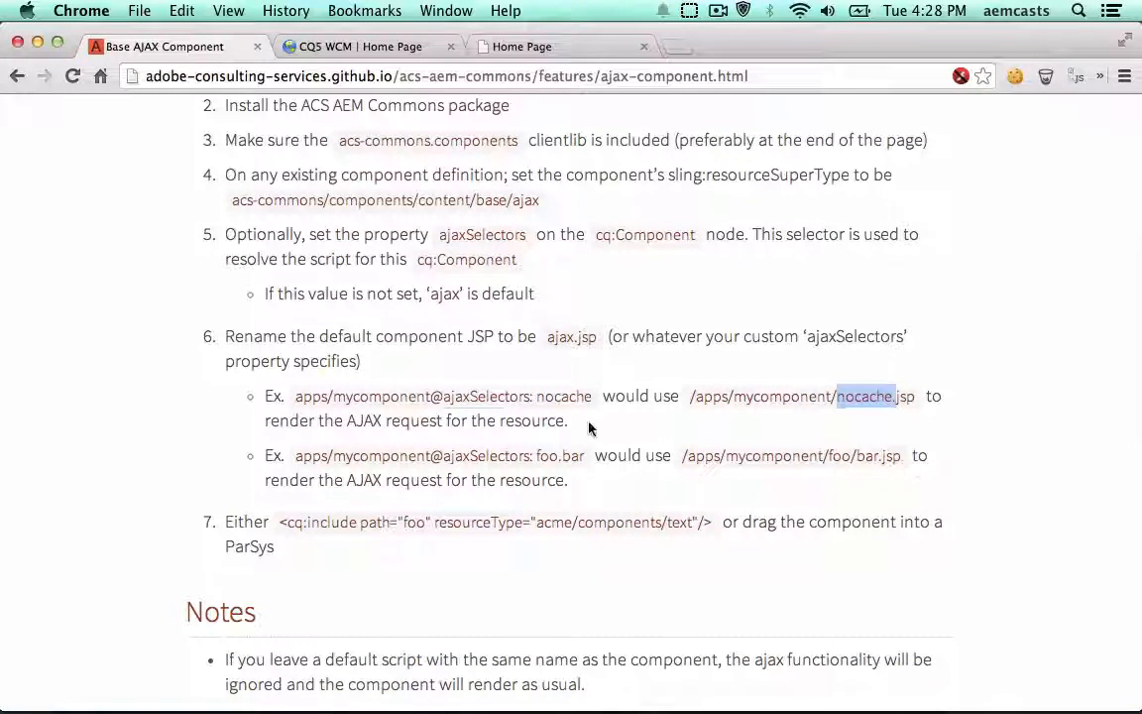
double_click(561, 454)
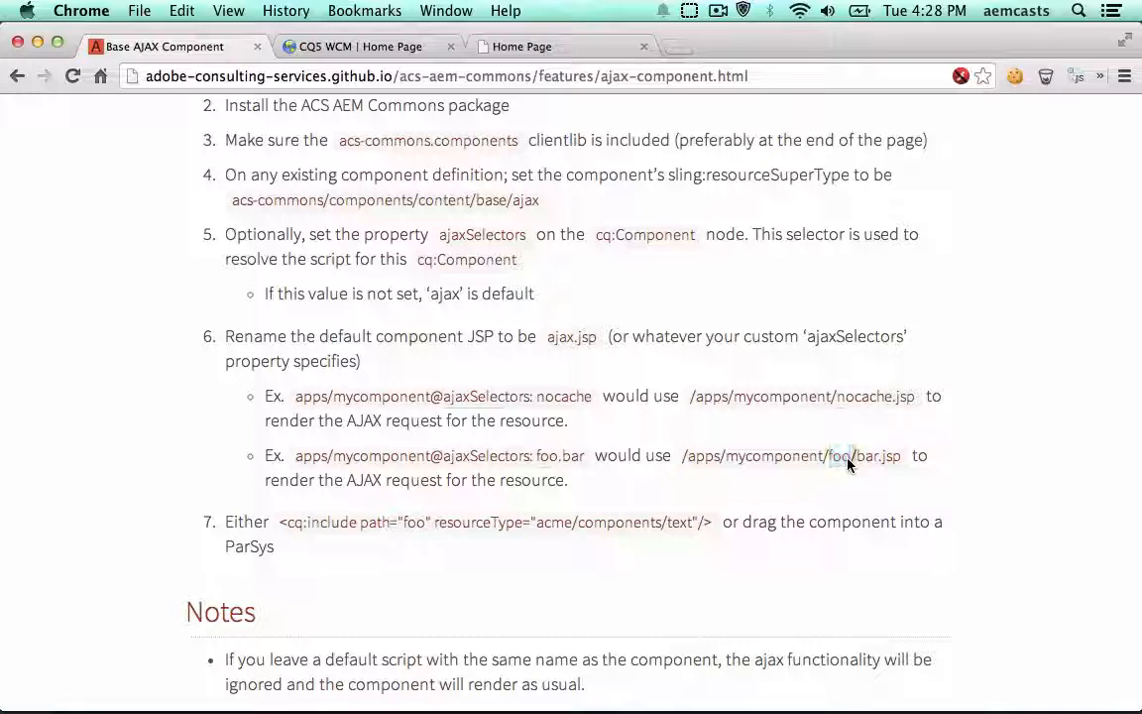
double_click(868, 454)
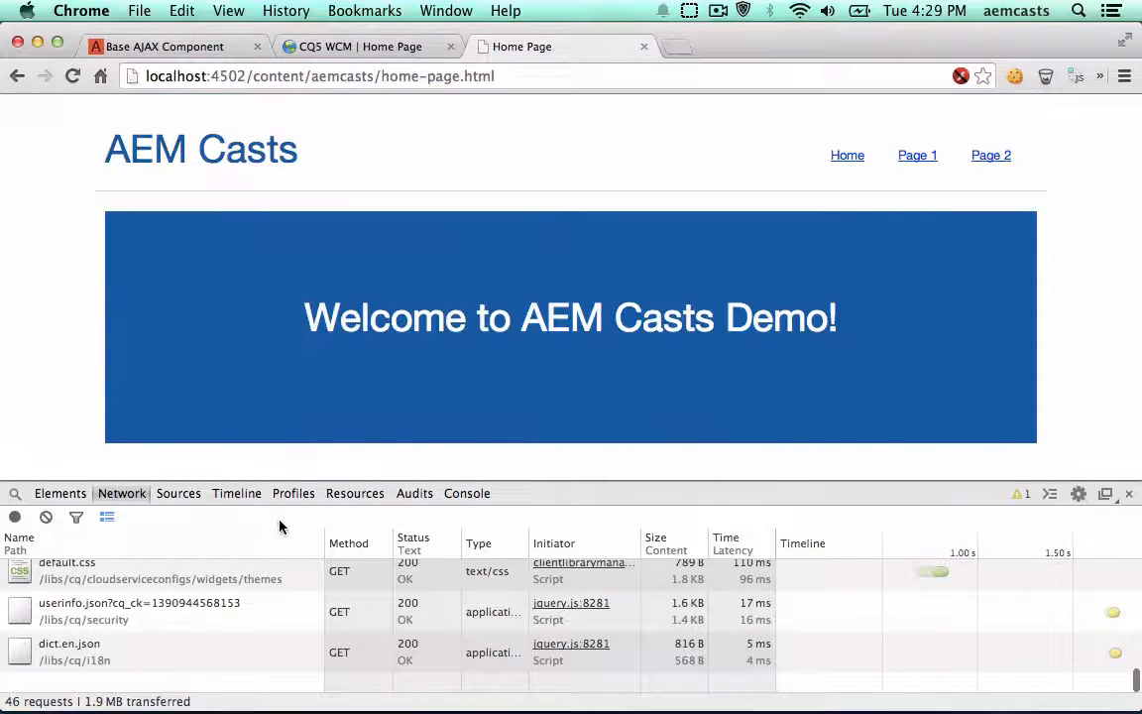
- Filter the Network panel to XHR and reload the home page with ?wcmmode=disabled
scroll(down, 3)
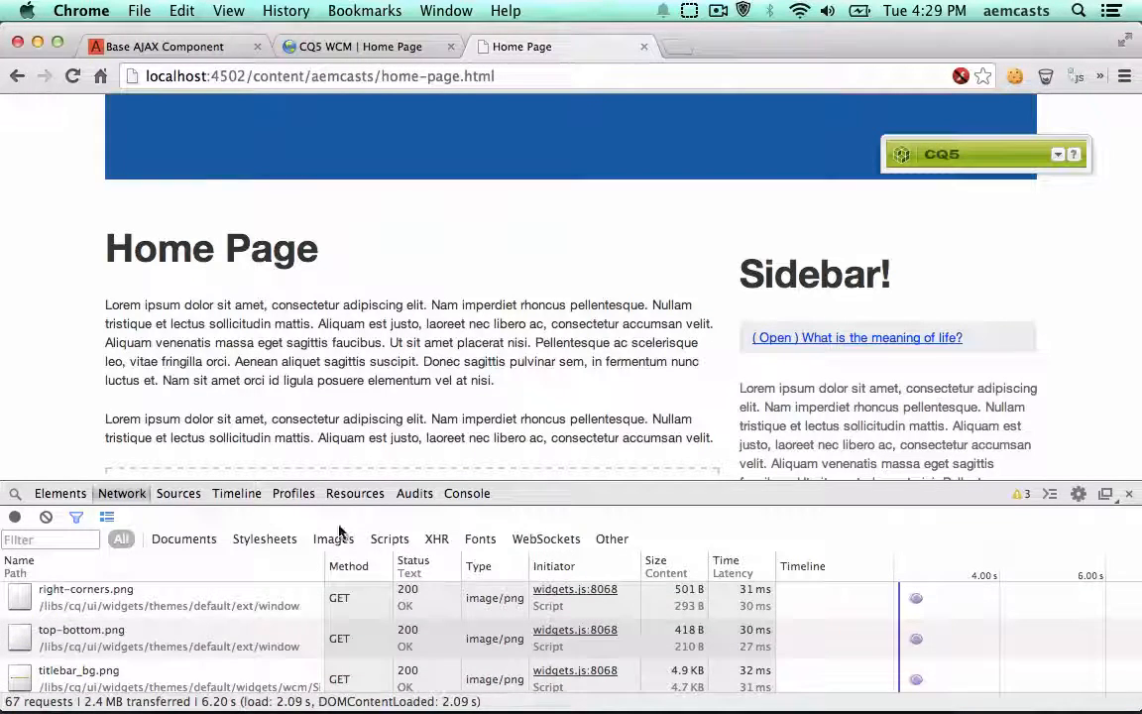
click(437, 539)
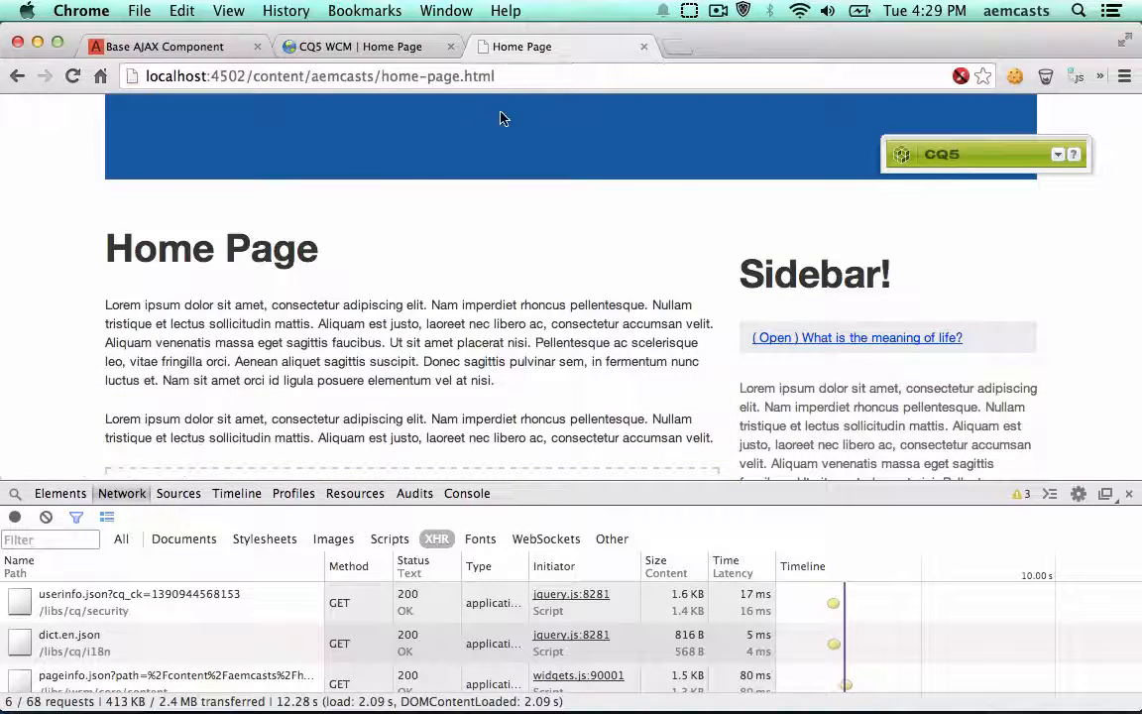
text(?wcmmode=disabled)
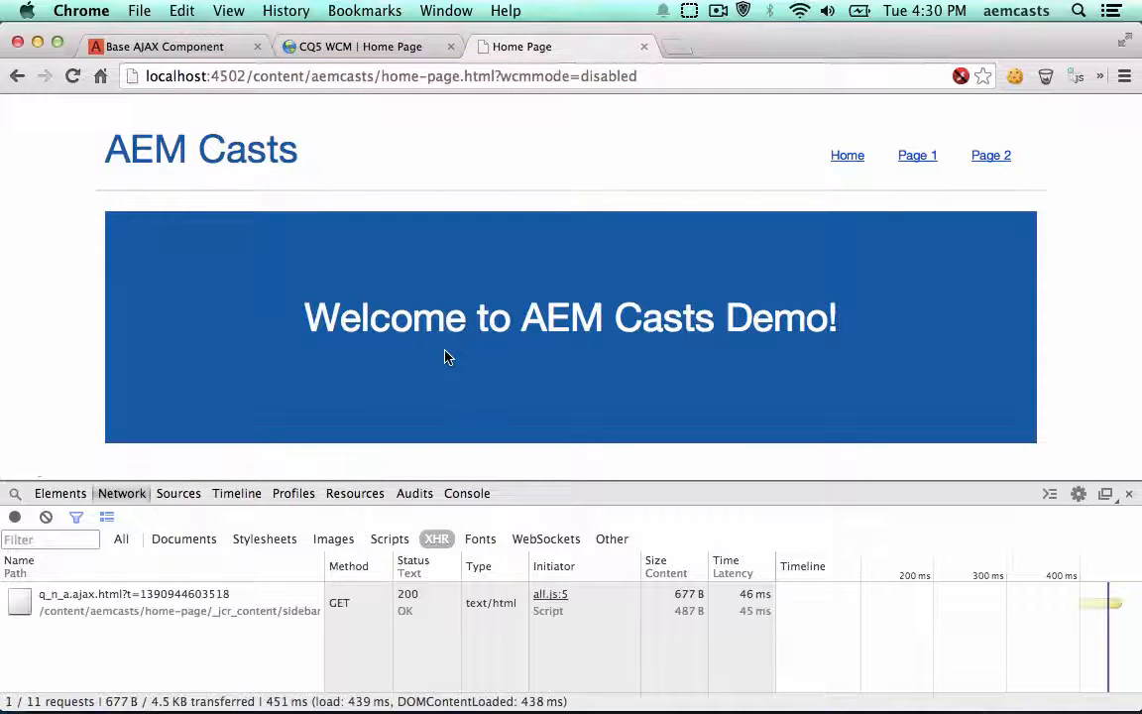
- Reload the home page and inspect the q_n_a.ajax.html XHR request's headers and 200 status
scroll(down, 3)
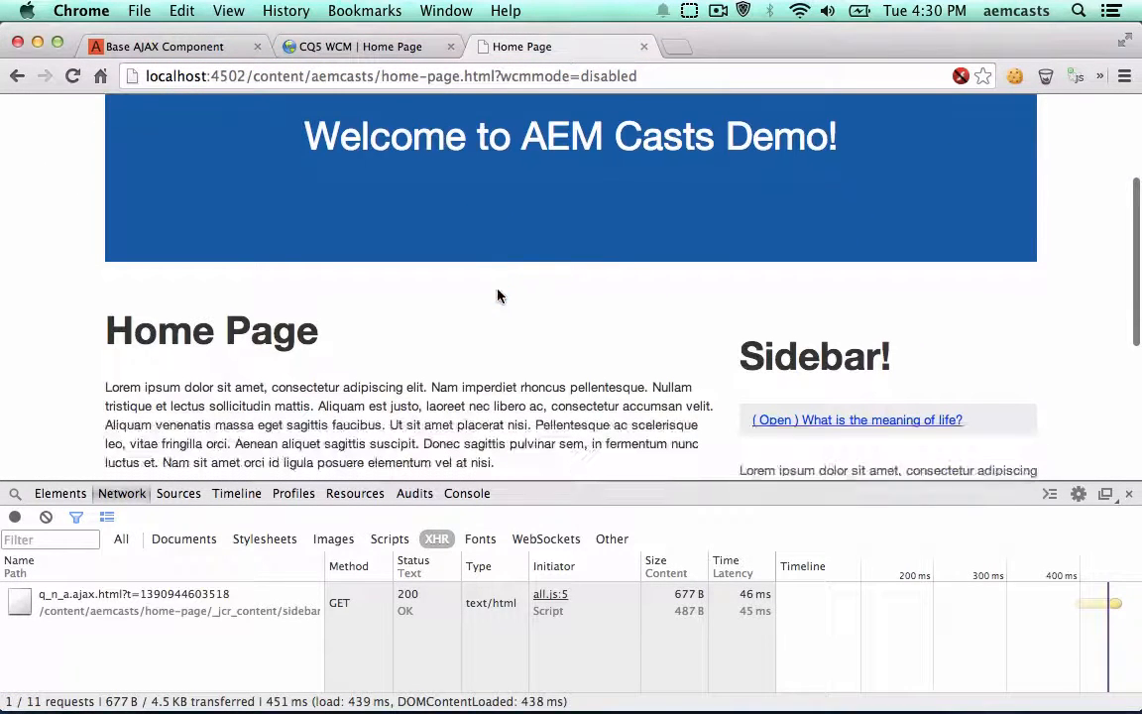
scroll(down, 3)
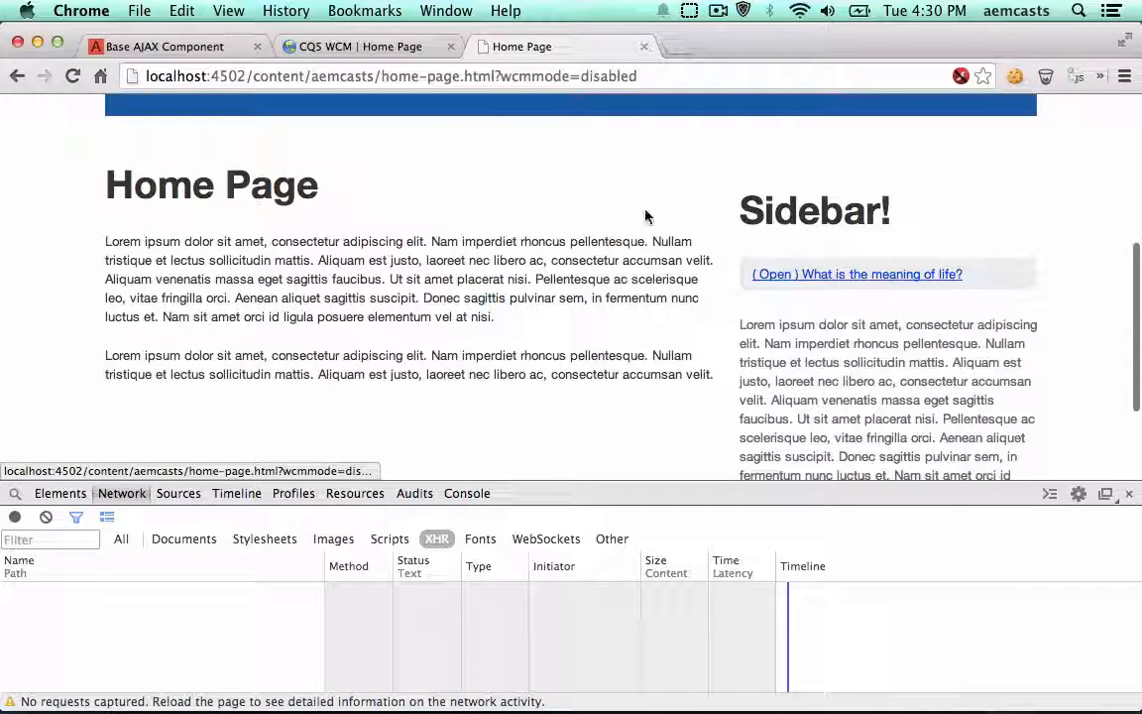
click(71, 75)
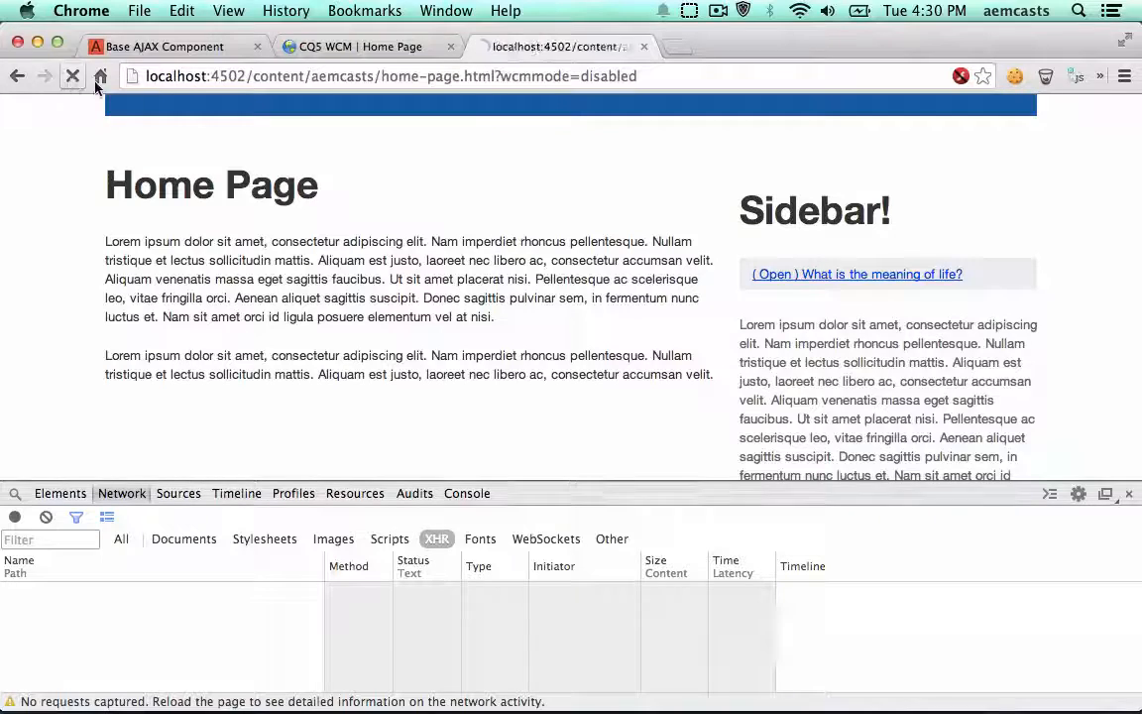
click(72, 75)
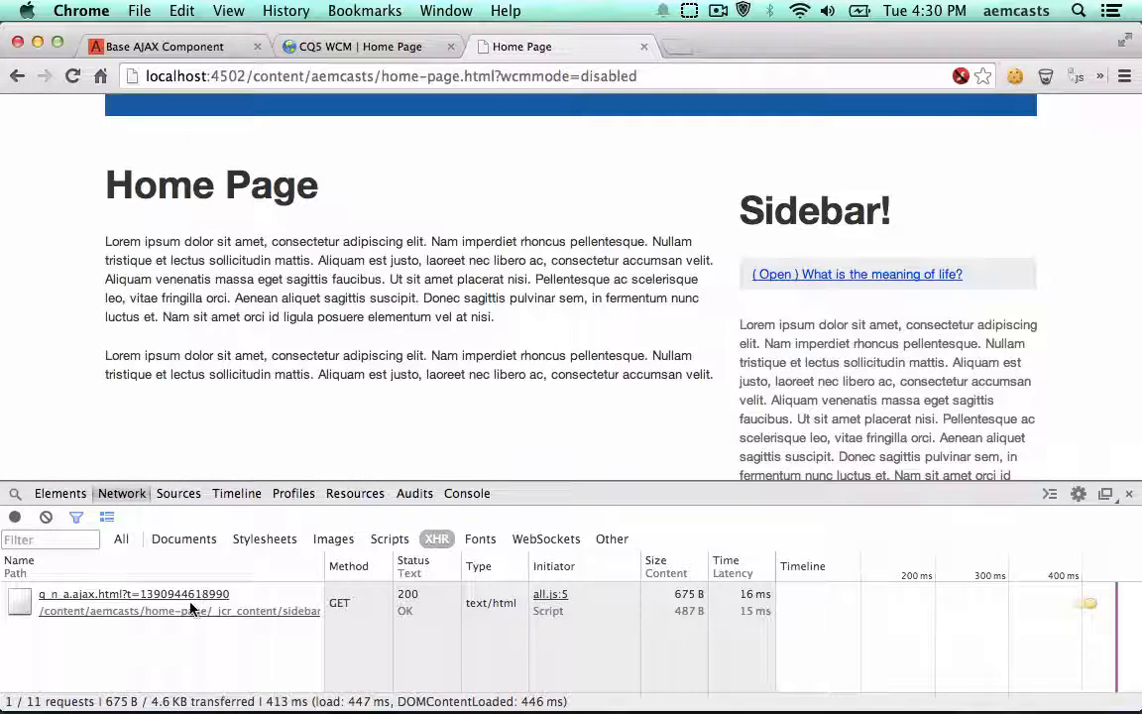
click(135, 595)
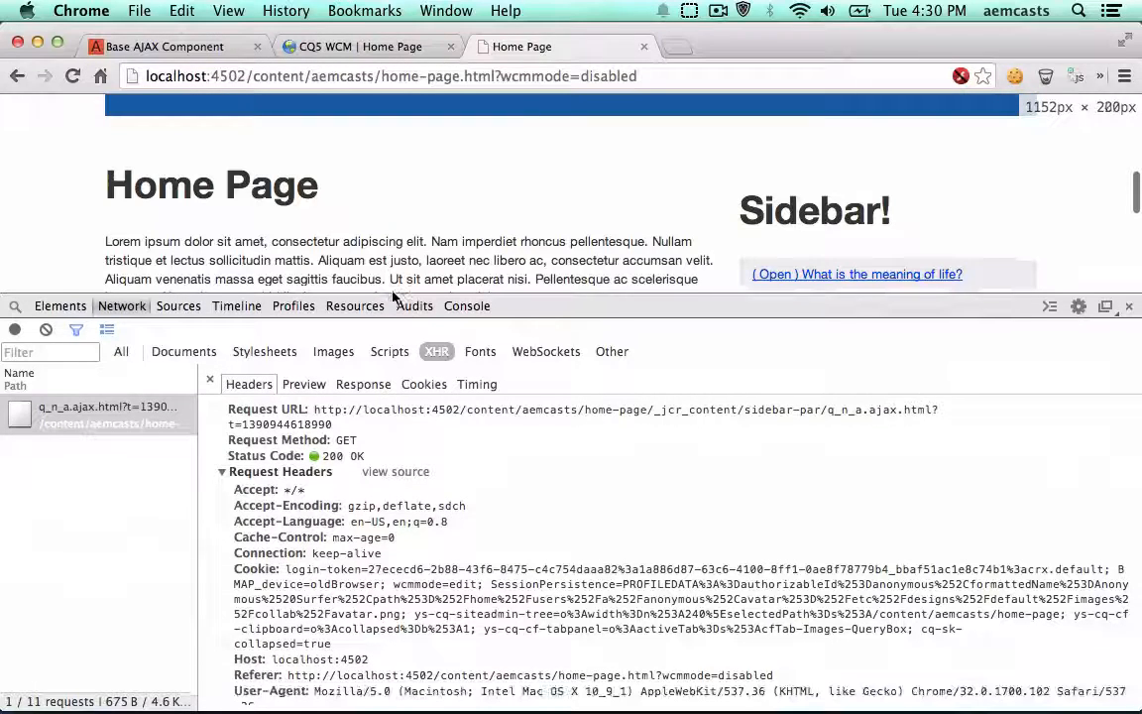
- View the q_n_a.ajax.html response body and highlight the Q&A component's paragraph text
scroll(down, 3)
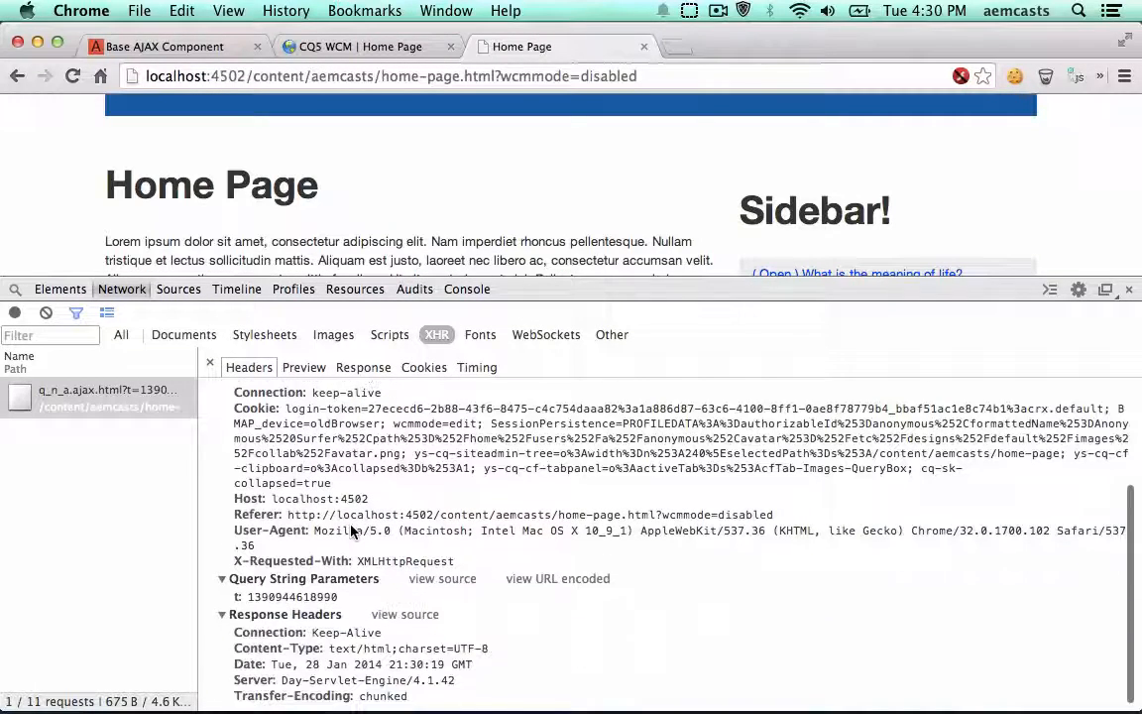
click(363, 367)
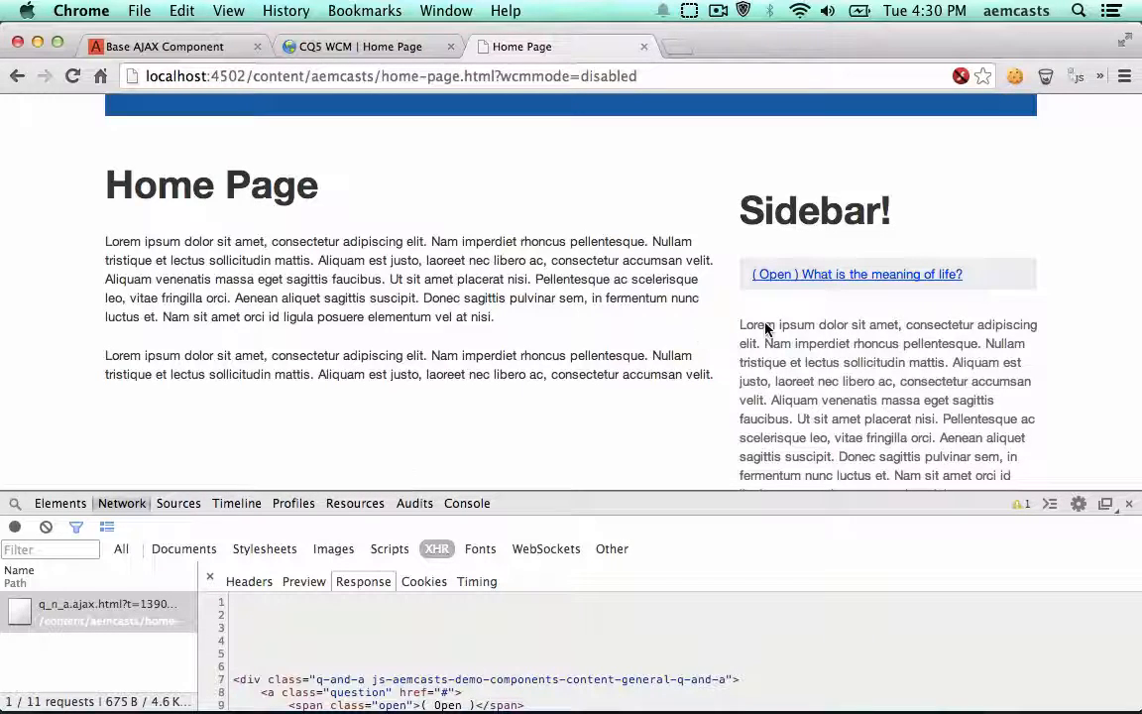
drag(740, 325, 1012, 476)
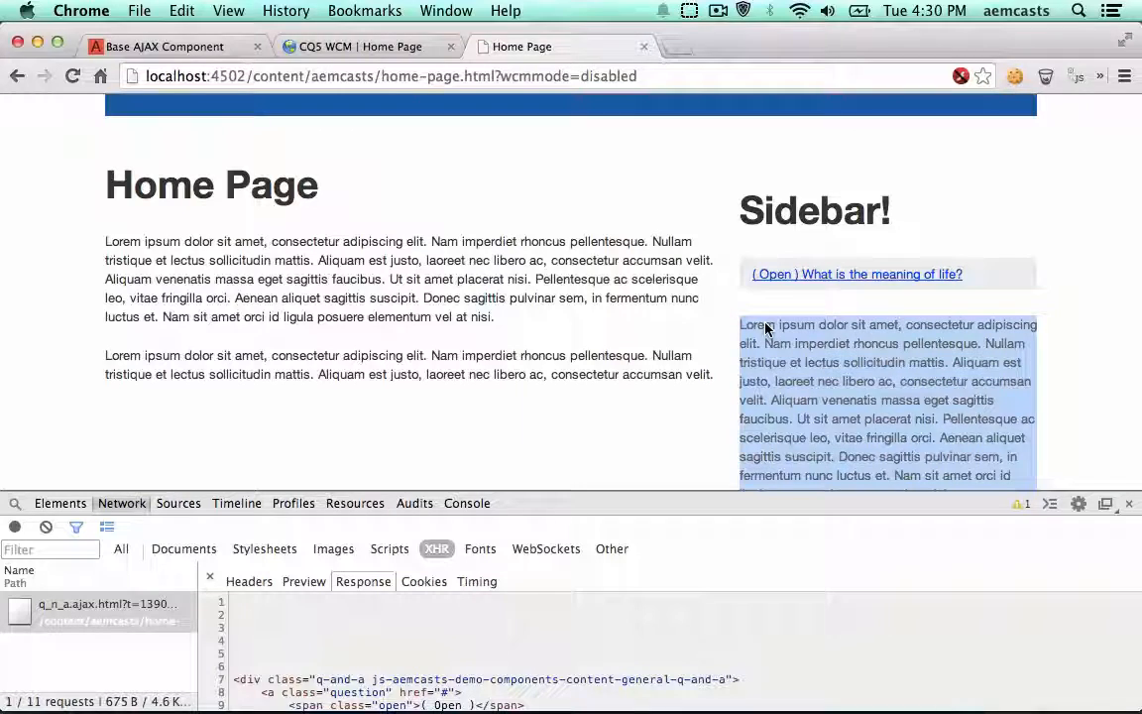